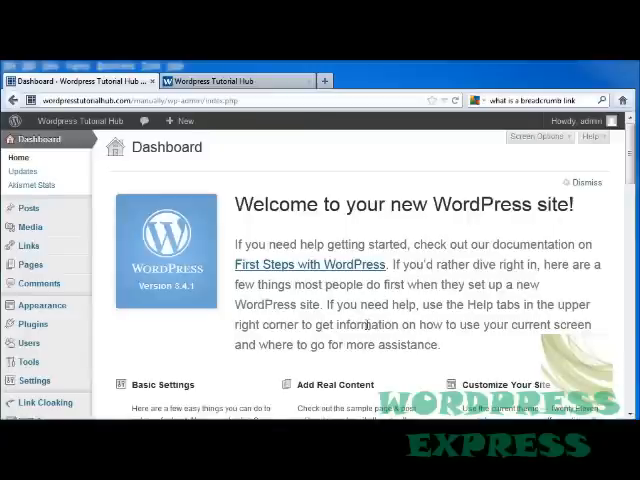
pyautogui.moveTo(256, 156)
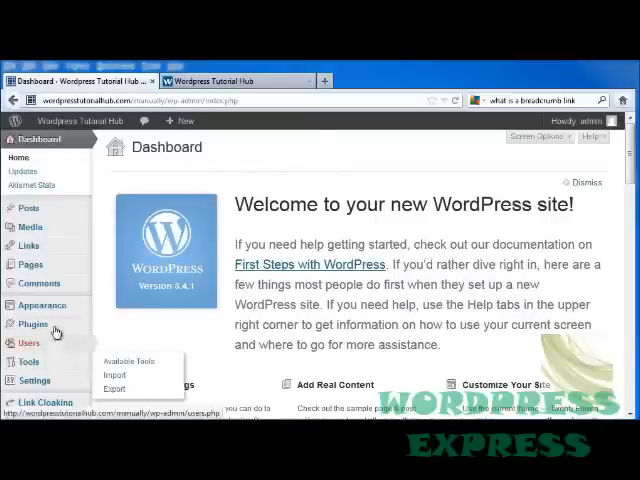
# Go to Plugins > Add New to reach the Install Plugins search page
pyautogui.click(32, 324)
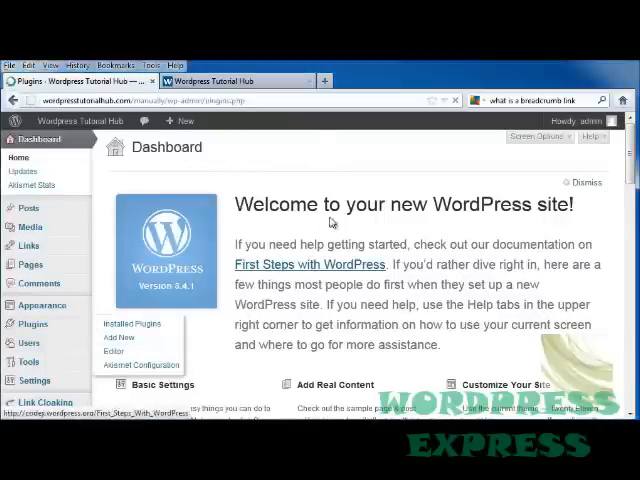
pyautogui.click(132, 324)
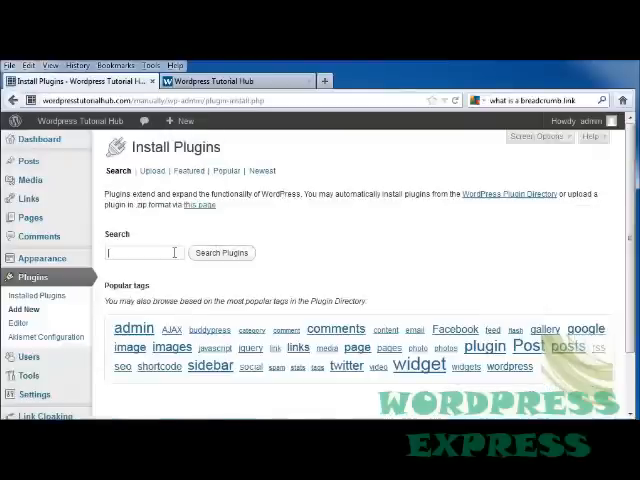
# Search for breadcrumb plugins and install Breadcrumb NavXT, confirming the install
pyautogui.click(222, 252)
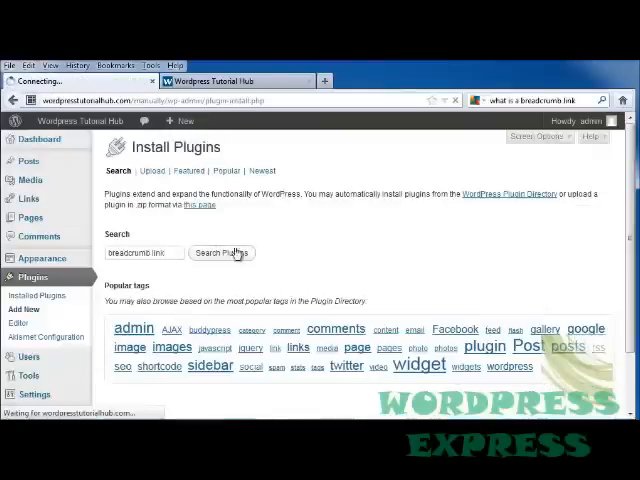
pyautogui.click(220, 252)
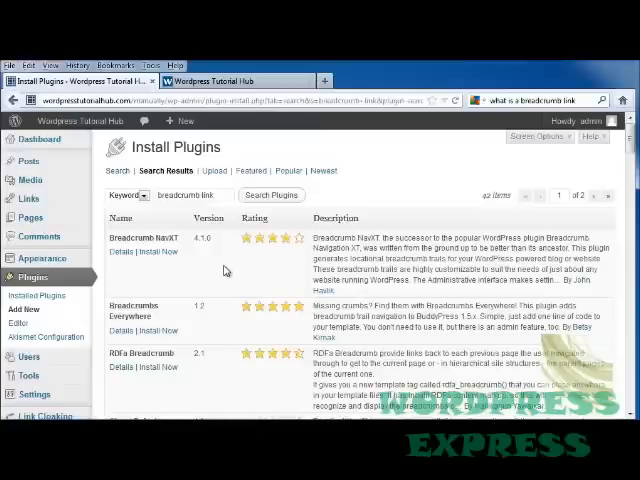
pyautogui.moveTo(224, 270)
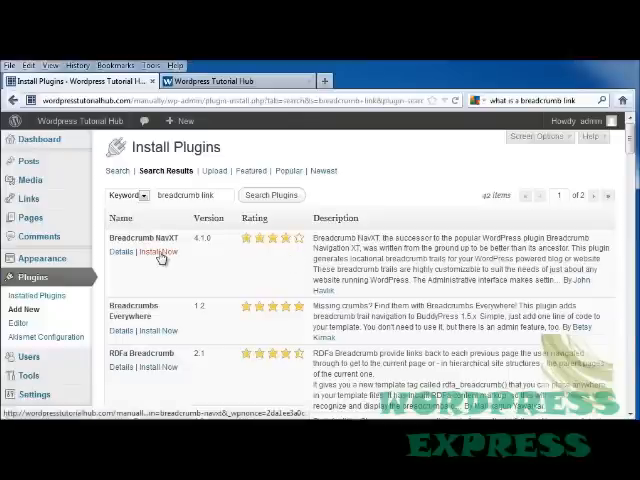
pyautogui.click(156, 252)
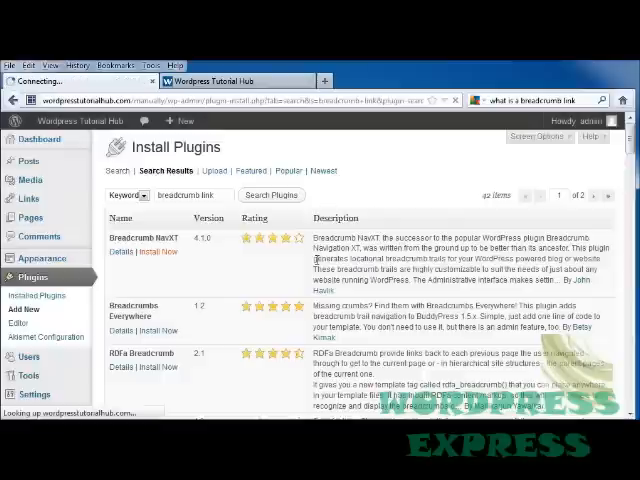
pyautogui.click(158, 252)
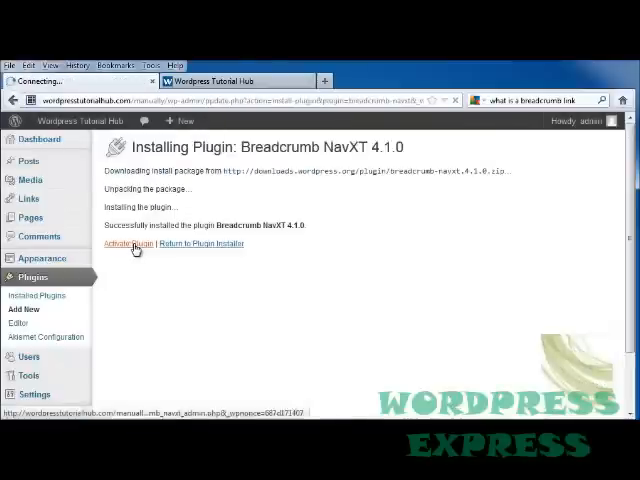
# Activate Breadcrumb NavXT and go to its settings from the plugins list
pyautogui.click(132, 244)
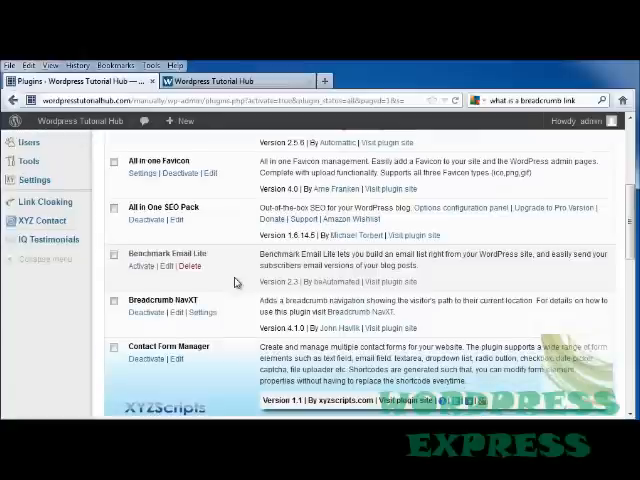
pyautogui.scroll(-3)
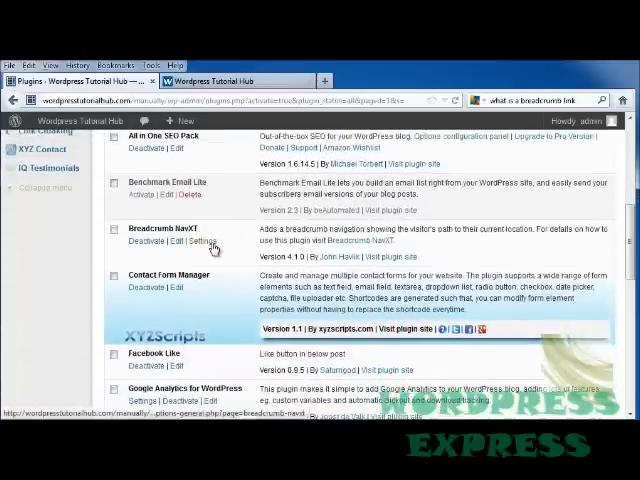
pyautogui.click(204, 240)
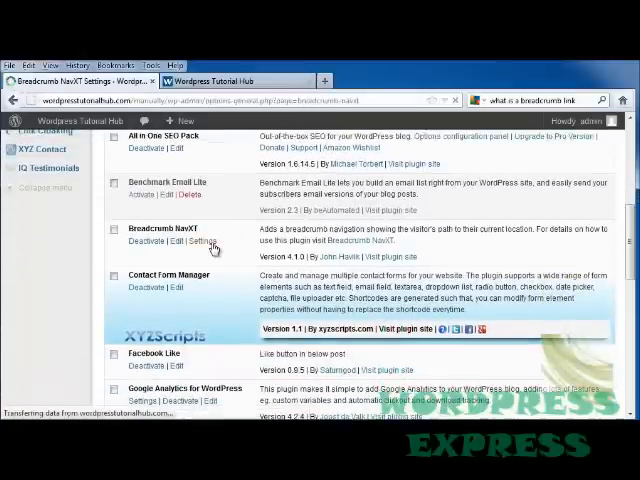
# Replace the Breadcrumb Separator value on the General tab with a plain '>'
pyautogui.click(204, 240)
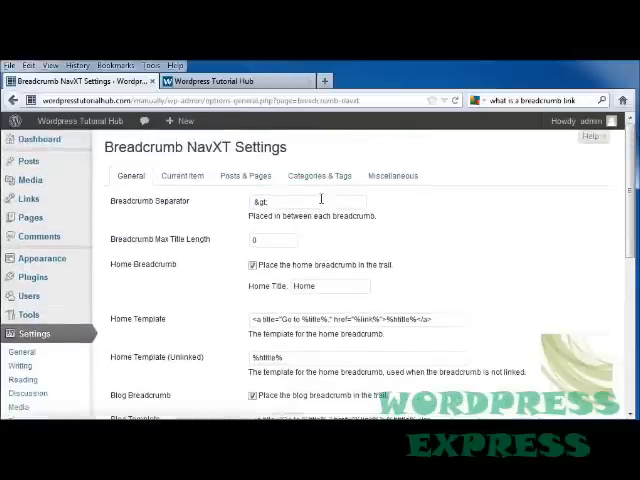
pyautogui.doubleClick(260, 202)
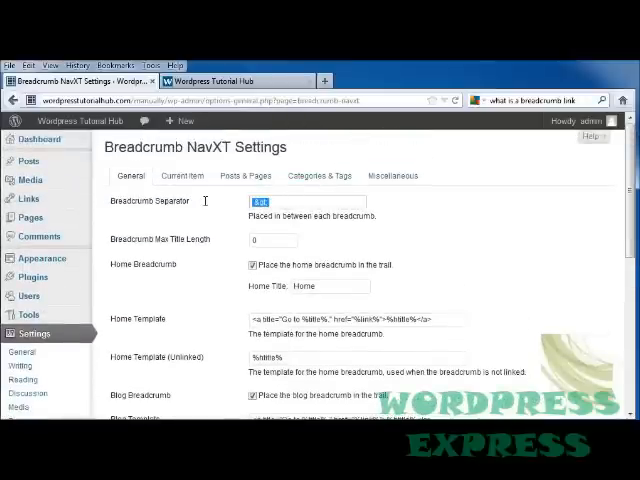
pyautogui.write('>')
pyautogui.click(272, 238)
pyautogui.write('4')
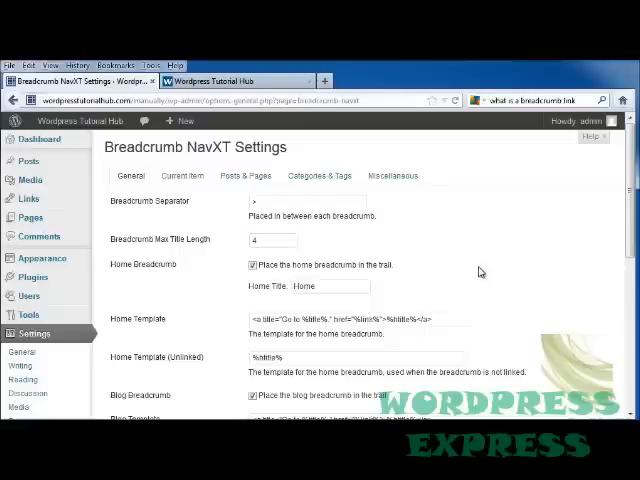
# Review the Home, Blog and Main Site breadcrumb options and save the General settings
pyautogui.scroll(-3)
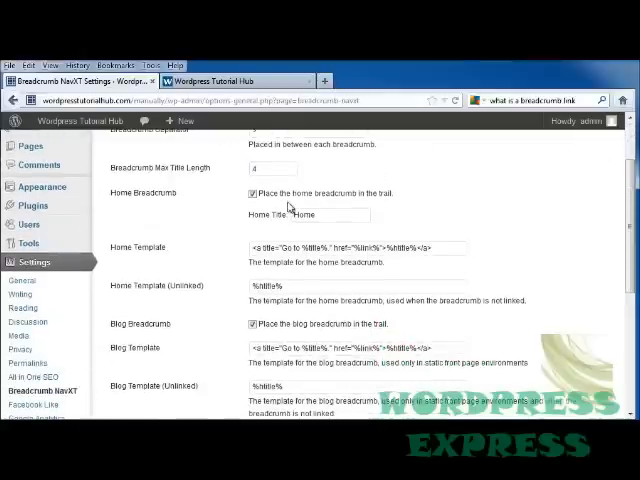
pyautogui.click(252, 192)
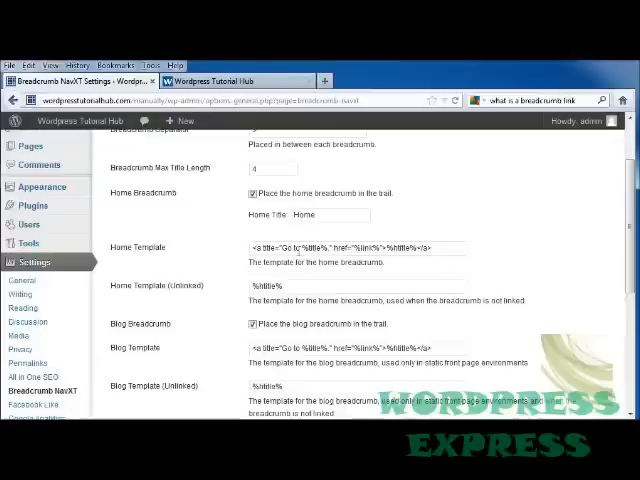
pyautogui.scroll(-3)
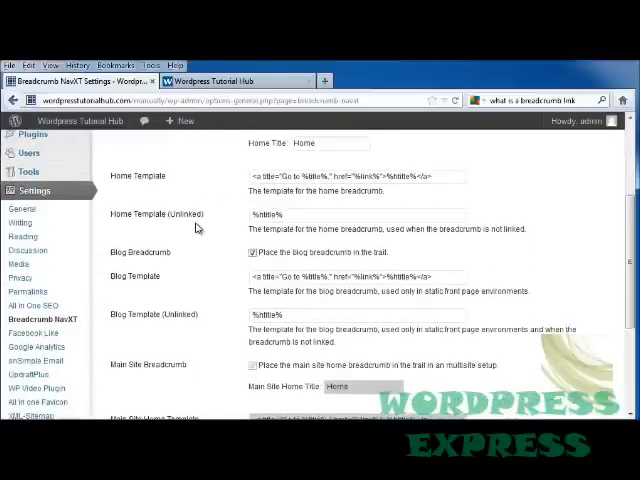
pyautogui.moveTo(228, 234)
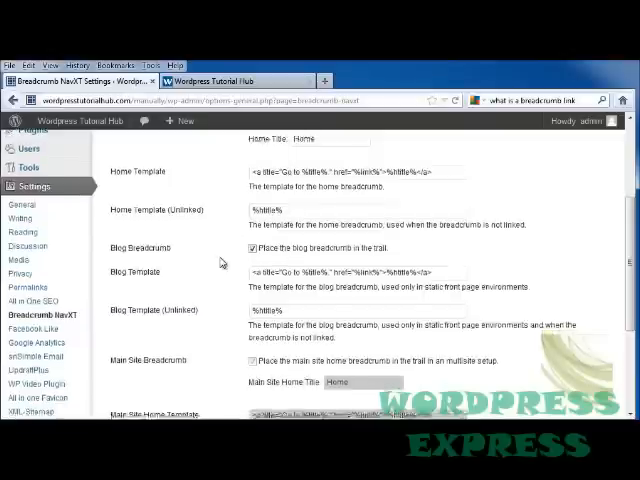
pyautogui.scroll(-3)
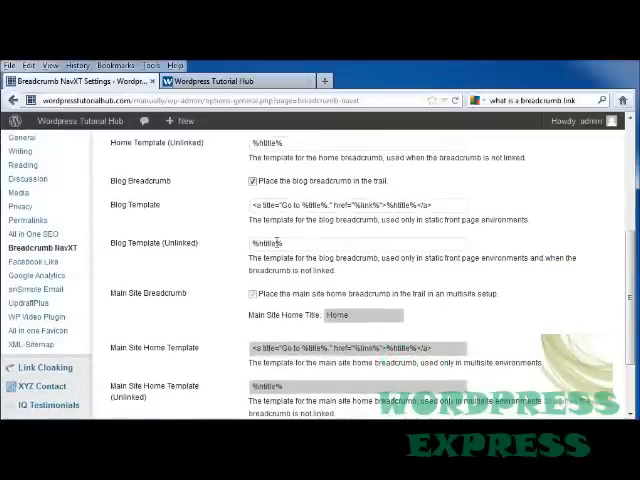
pyautogui.scroll(-3)
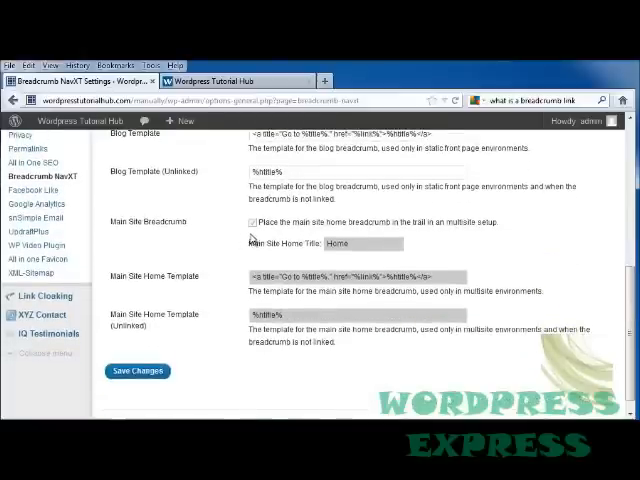
pyautogui.click(252, 222)
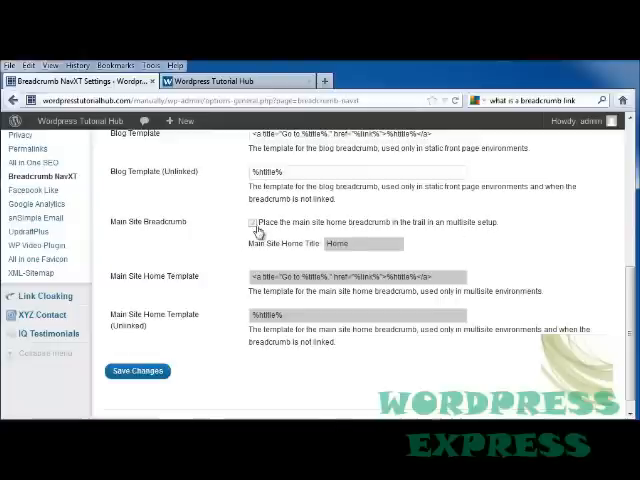
pyautogui.scroll(-3)
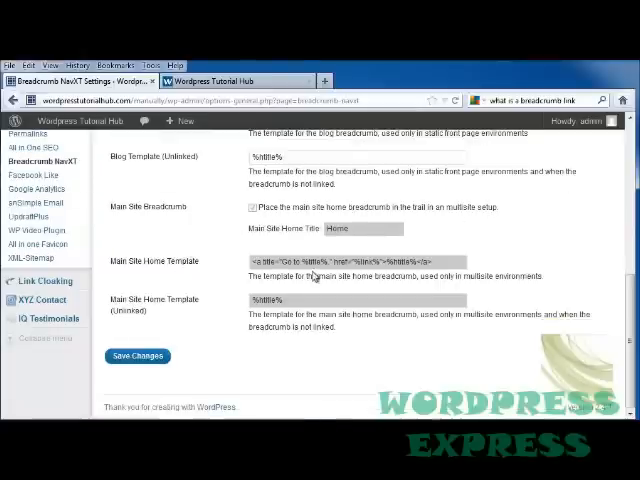
pyautogui.moveTo(150, 320)
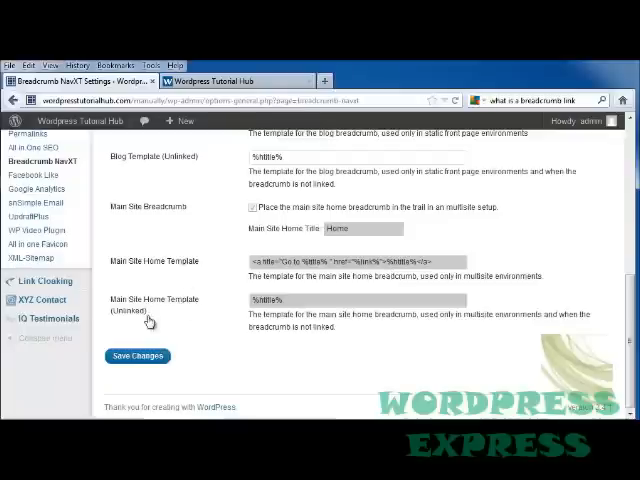
pyautogui.click(136, 356)
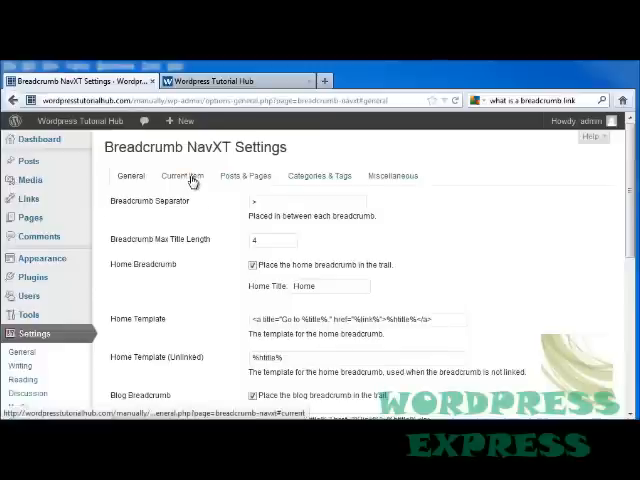
# On Current Item, enable Link Current Item and Paged Breadcrumb
pyautogui.click(184, 176)
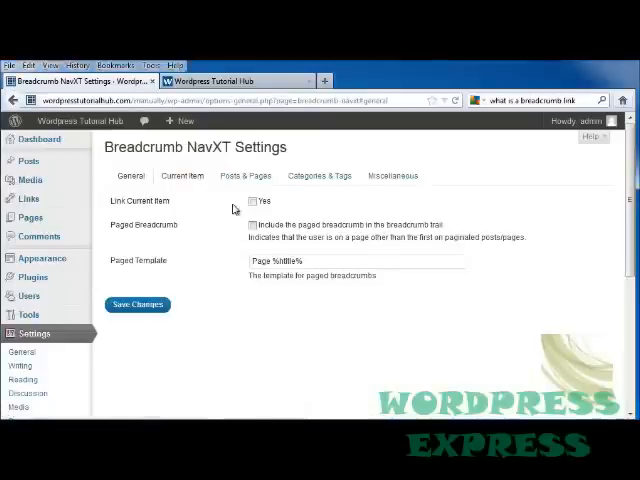
pyautogui.click(252, 200)
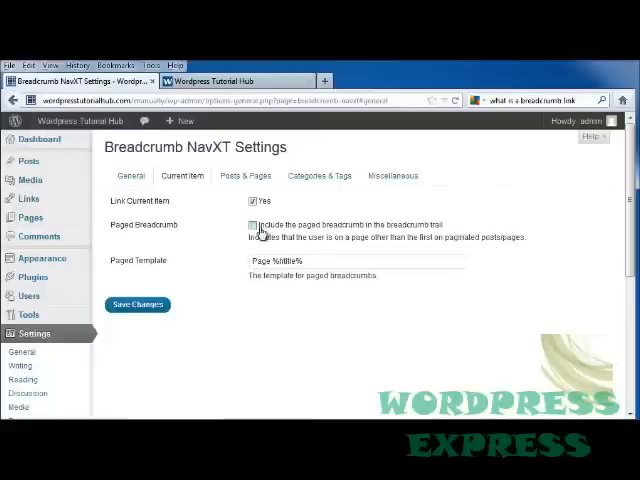
pyautogui.click(252, 224)
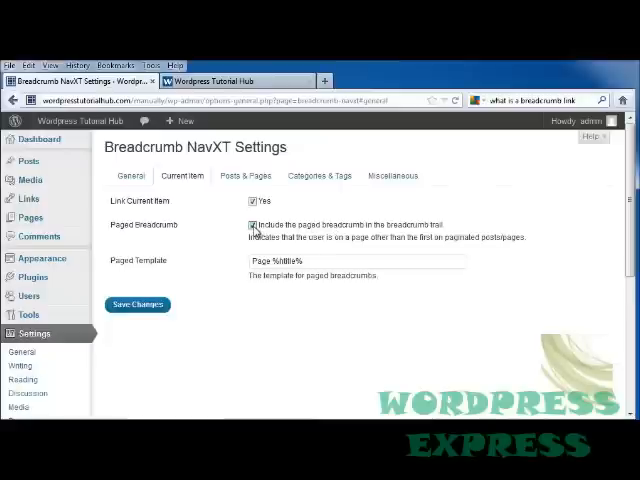
pyautogui.moveTo(252, 180)
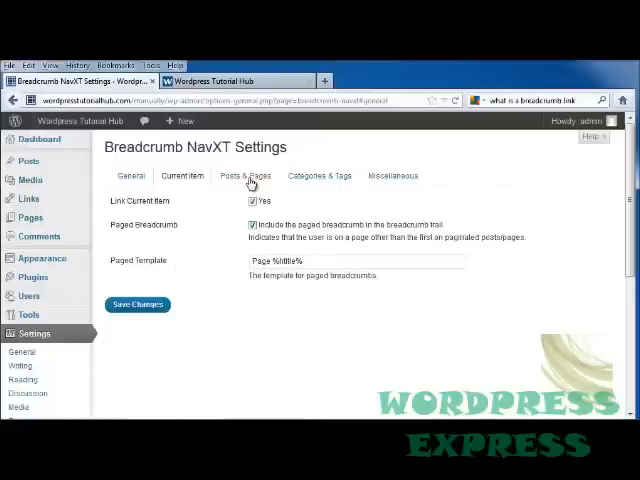
# Set Post Taxonomy to Pages on Posts & Pages and save the settings
pyautogui.click(244, 176)
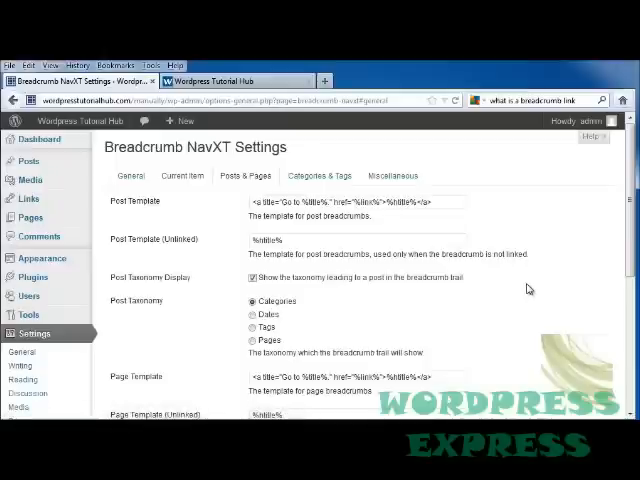
pyautogui.moveTo(168, 246)
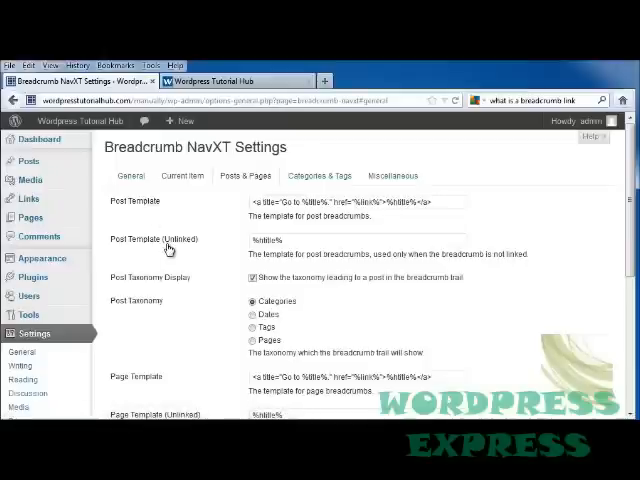
pyautogui.scroll(-3)
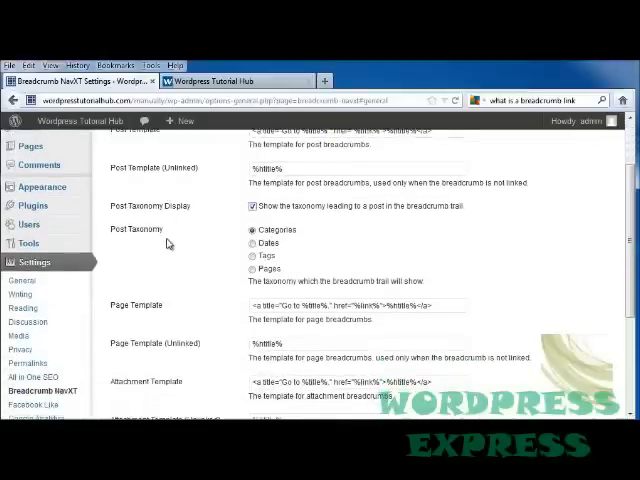
pyautogui.click(252, 268)
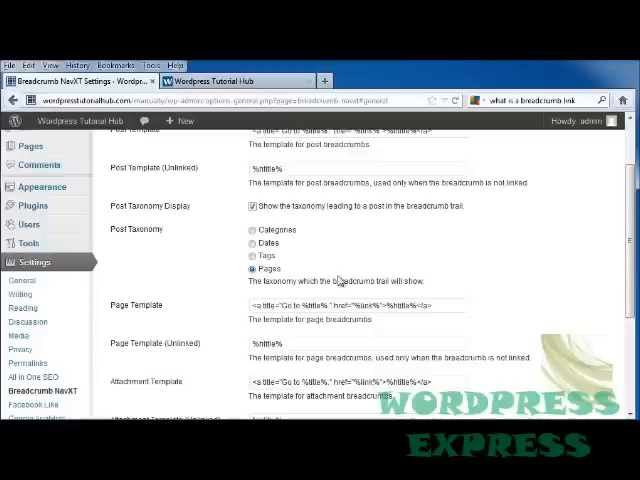
pyautogui.scroll(-3)
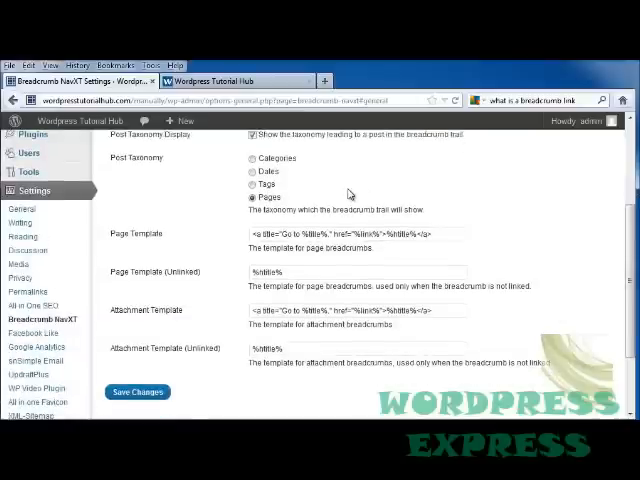
pyautogui.moveTo(210, 246)
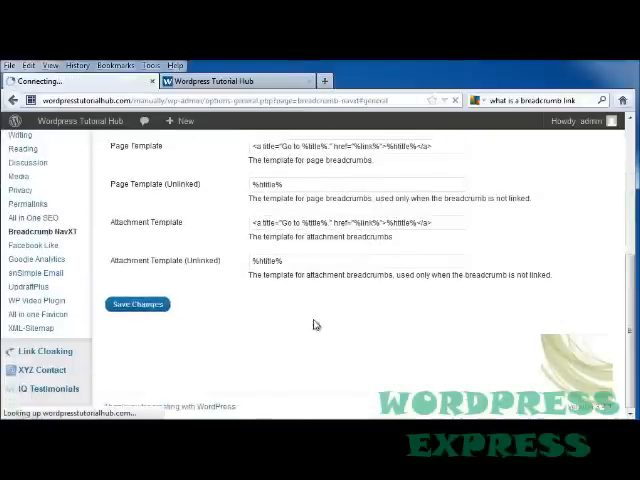
pyautogui.click(320, 176)
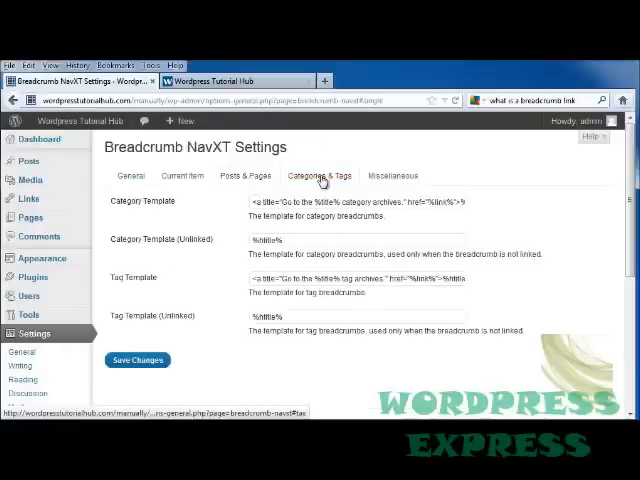
# View the Miscellaneous breadcrumb templates and scroll to the usage instructions
pyautogui.click(392, 176)
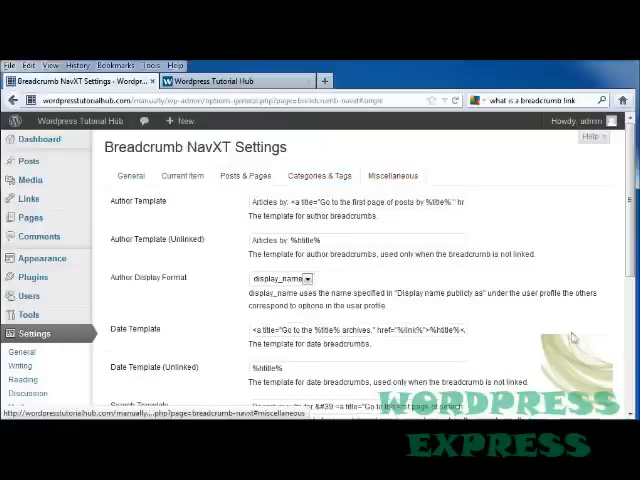
pyautogui.scroll(-3)
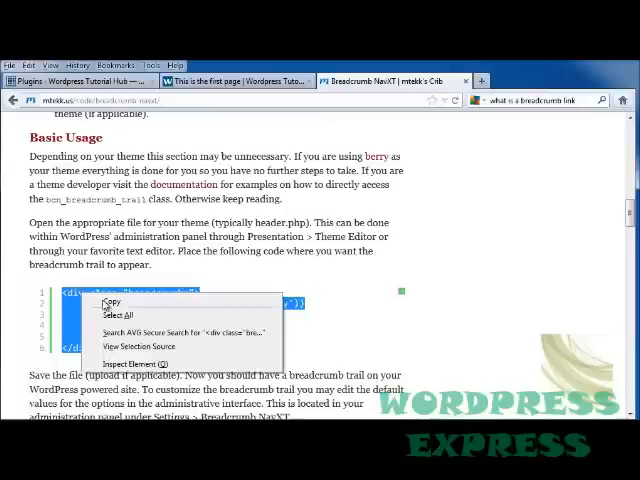
# Copy the breadcrumb display code snippet from the Basic Usage section
pyautogui.click(114, 314)
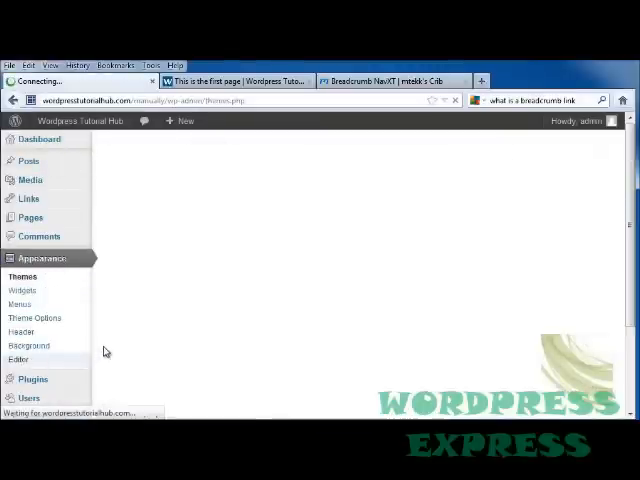
# Paste the breadcrumb code below the navigation in Twenty Eleven's header.php and update the file
pyautogui.click(18, 360)
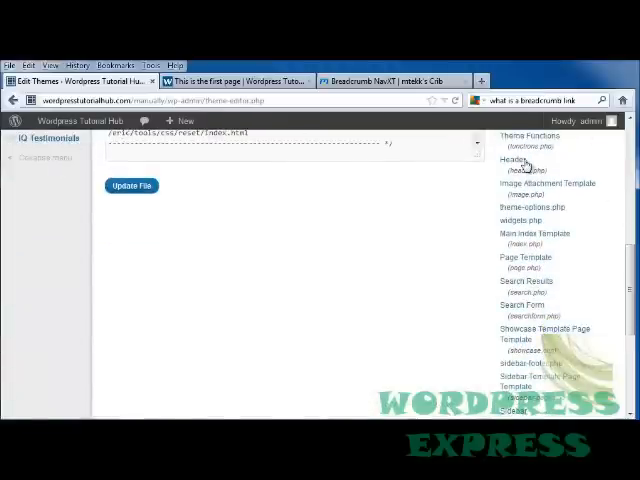
pyautogui.click(508, 164)
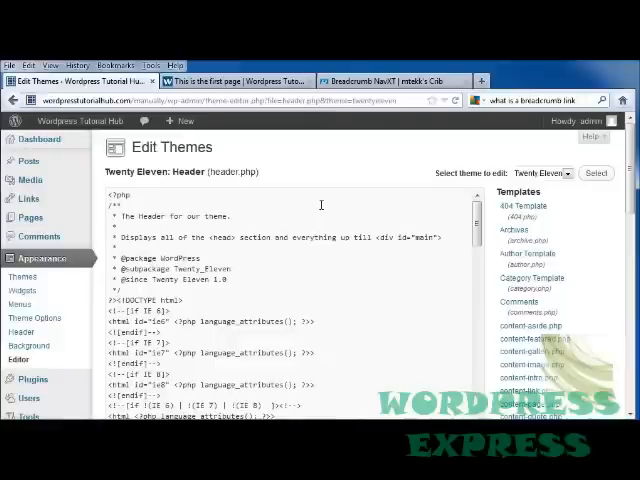
pyautogui.scroll(-3)
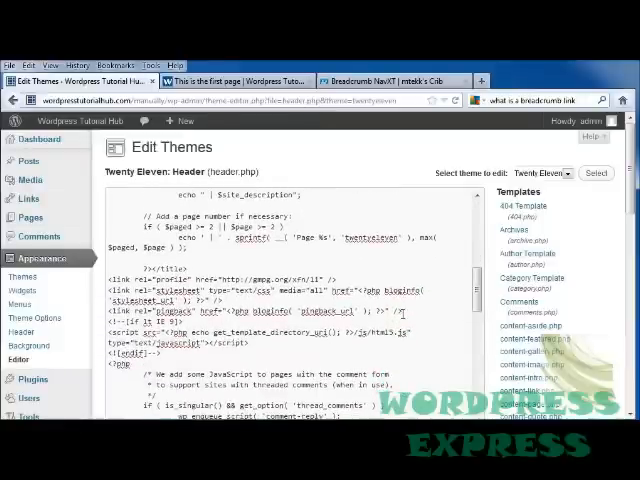
pyautogui.scroll(-3)
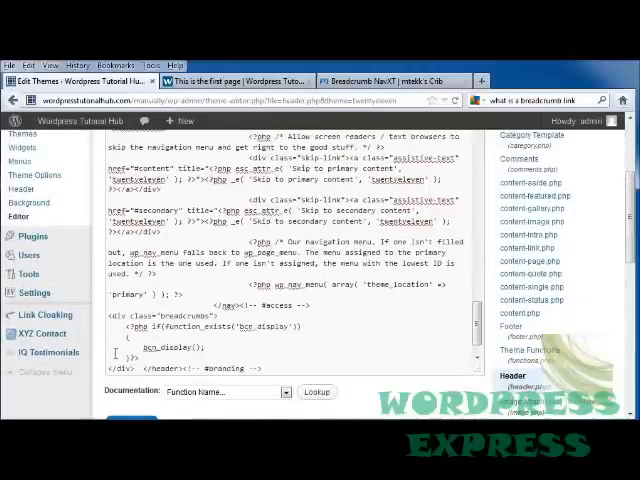
pyautogui.scroll(-3)
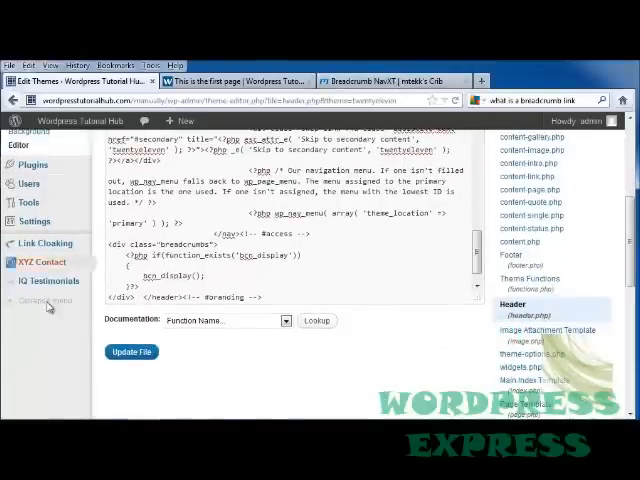
pyautogui.click(130, 352)
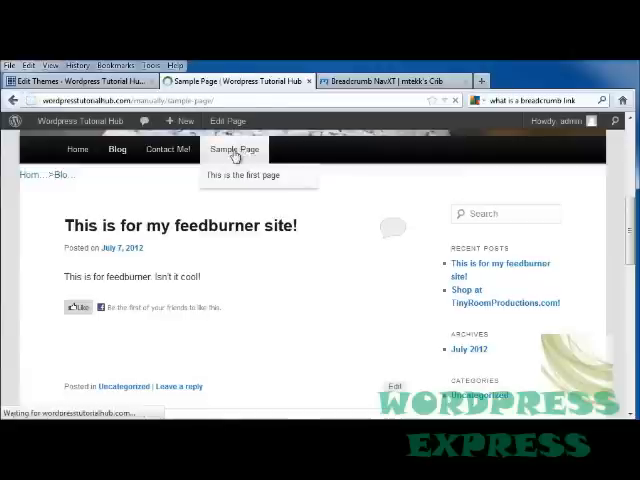
# View Sample Page's breadcrumb trail and open its first child page
pyautogui.click(236, 148)
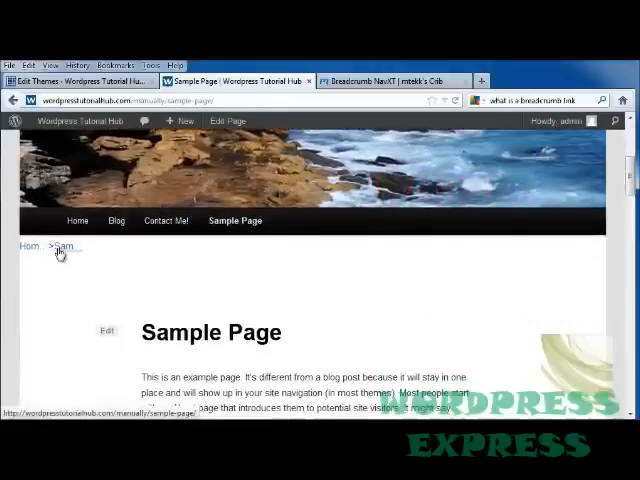
pyautogui.moveTo(236, 220)
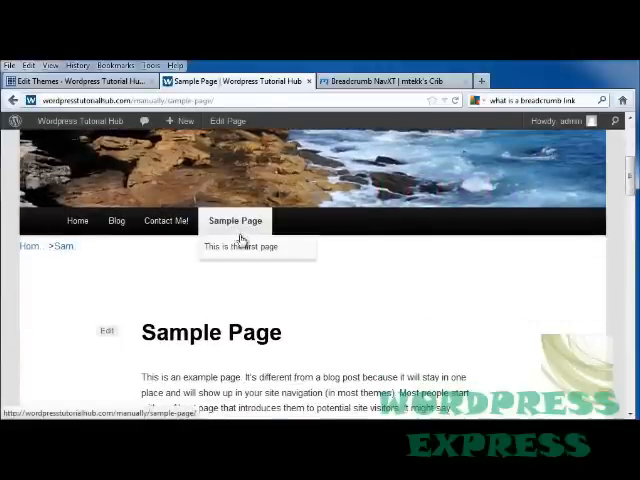
pyautogui.click(244, 246)
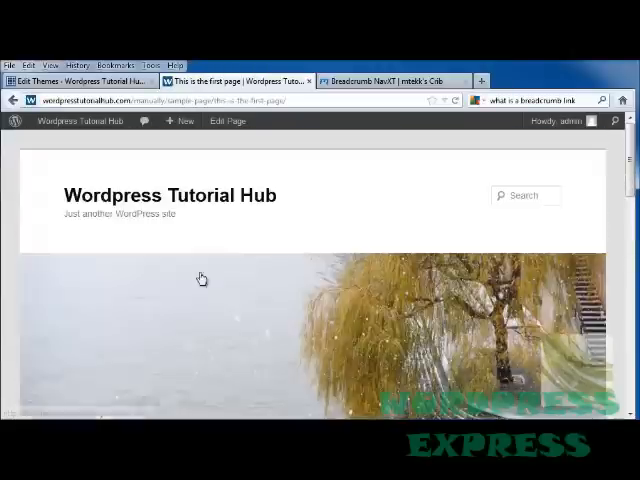
pyautogui.scroll(-3)
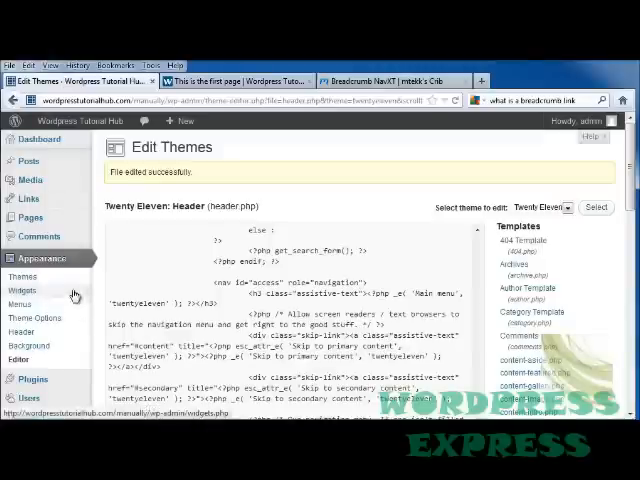
# Set Breadcrumb Max Title Length to 10 in Breadcrumb NavXT settings and save
pyautogui.click(32, 380)
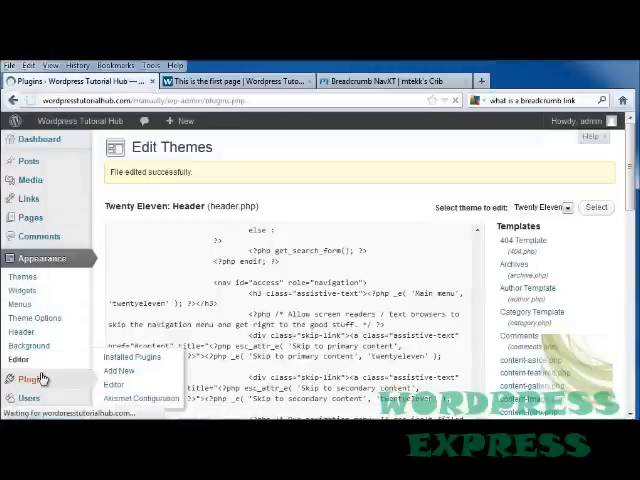
pyautogui.click(144, 356)
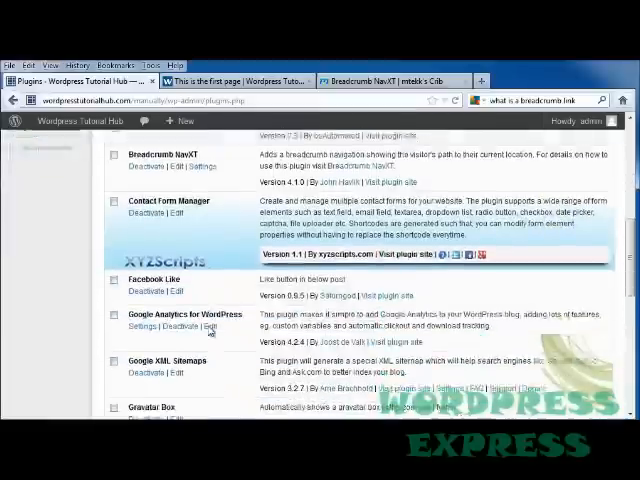
pyautogui.scroll(3)
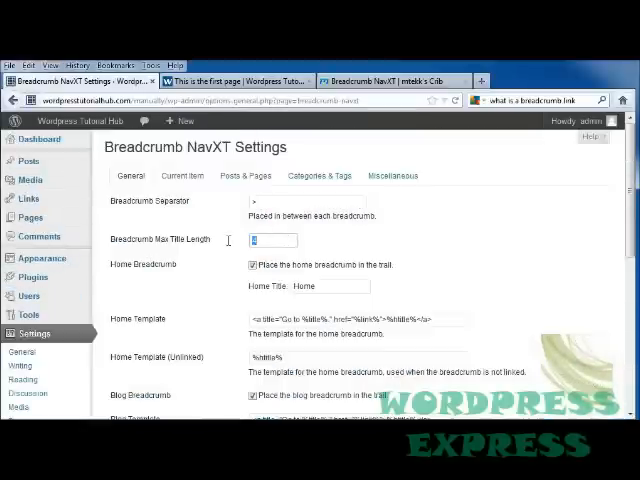
pyautogui.moveTo(230, 244)
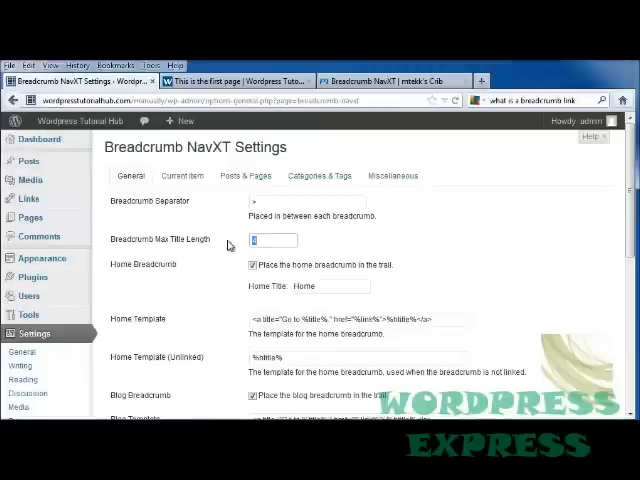
pyautogui.write('10')
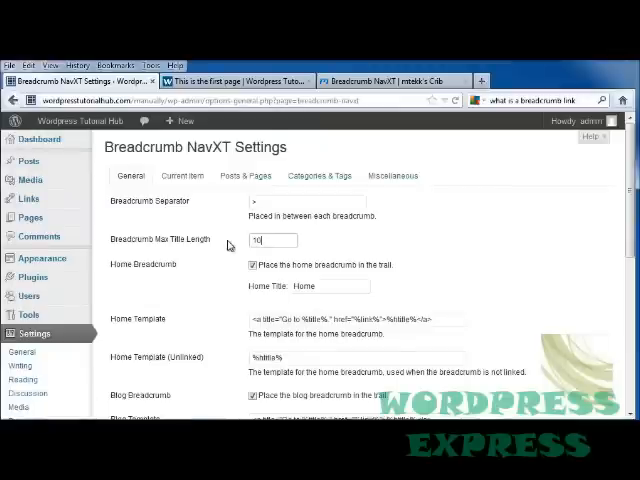
pyautogui.scroll(-3)
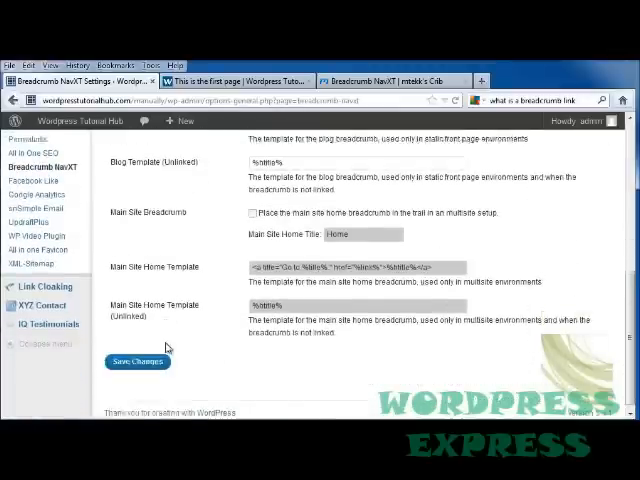
pyautogui.click(240, 80)
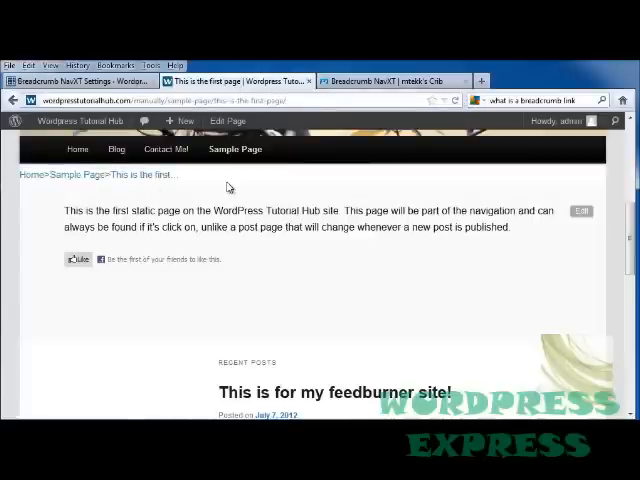
pyautogui.moveTo(236, 174)
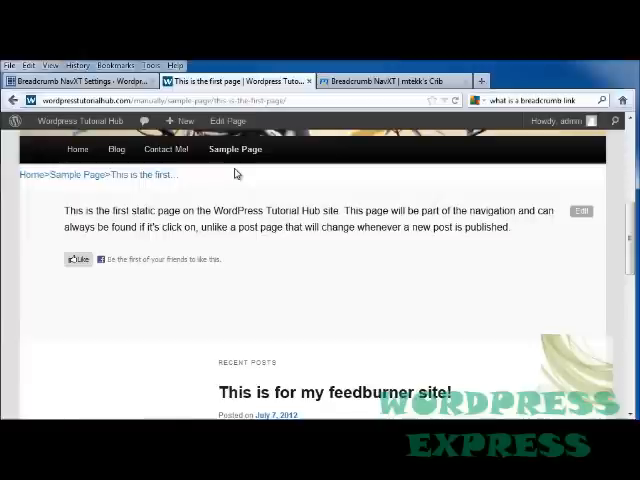
pyautogui.moveTo(288, 184)
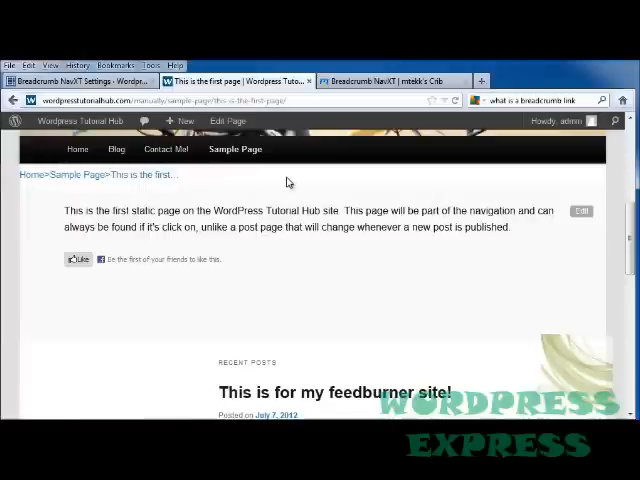
pyautogui.moveTo(506, 196)
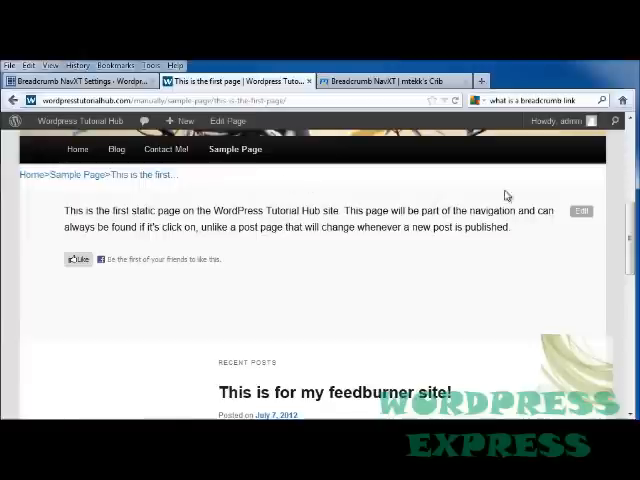